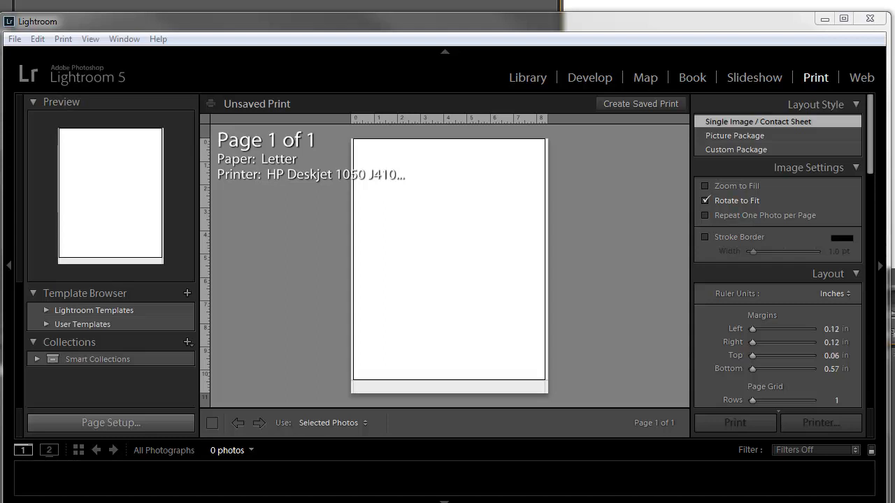
mouse_move(222, 182)
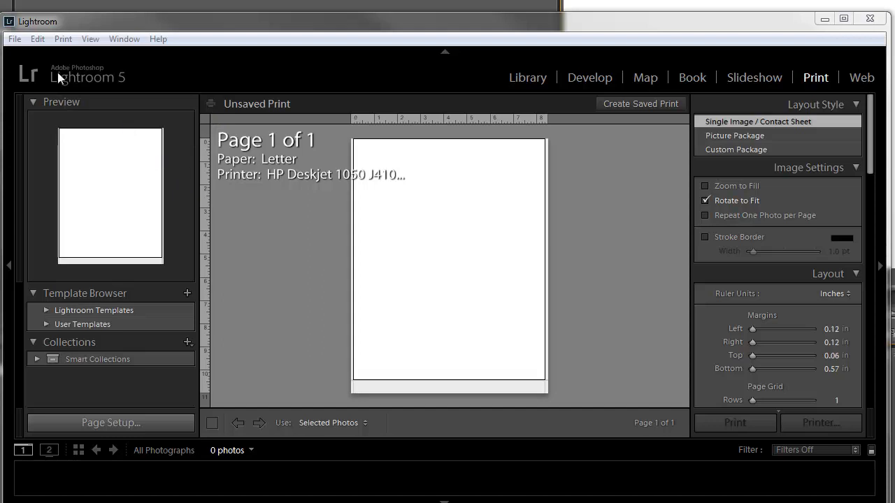
- Show the Edit menu listing Preferences and Catalog Settings
click(37, 39)
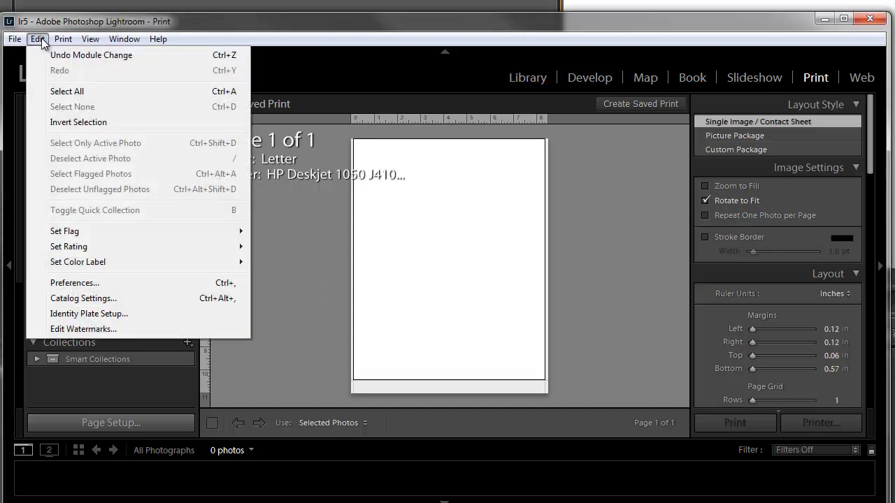
mouse_move(104, 287)
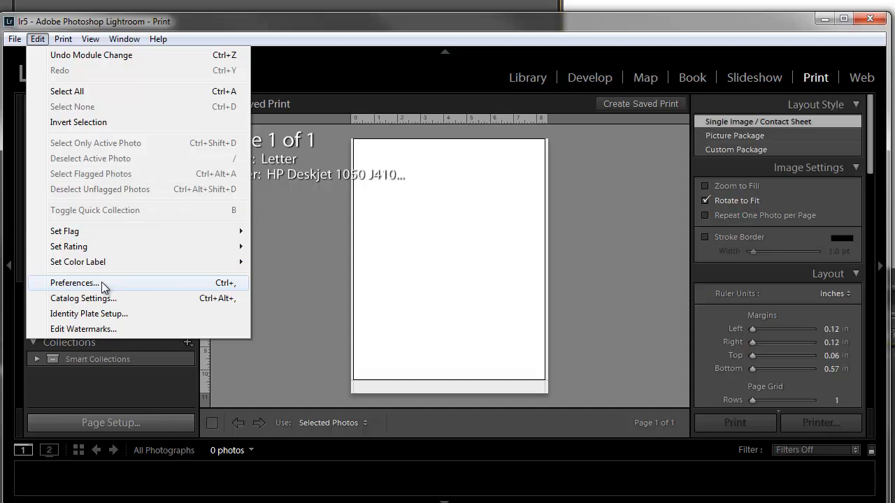
mouse_move(84, 328)
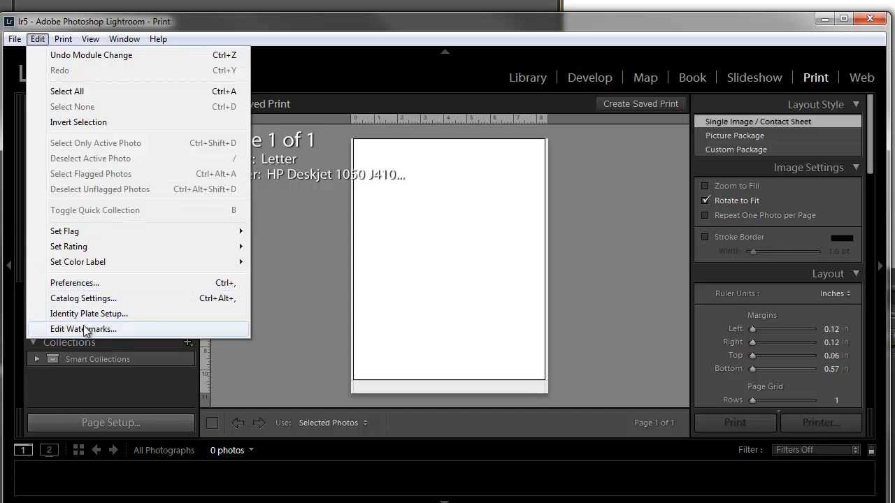
mouse_move(82, 299)
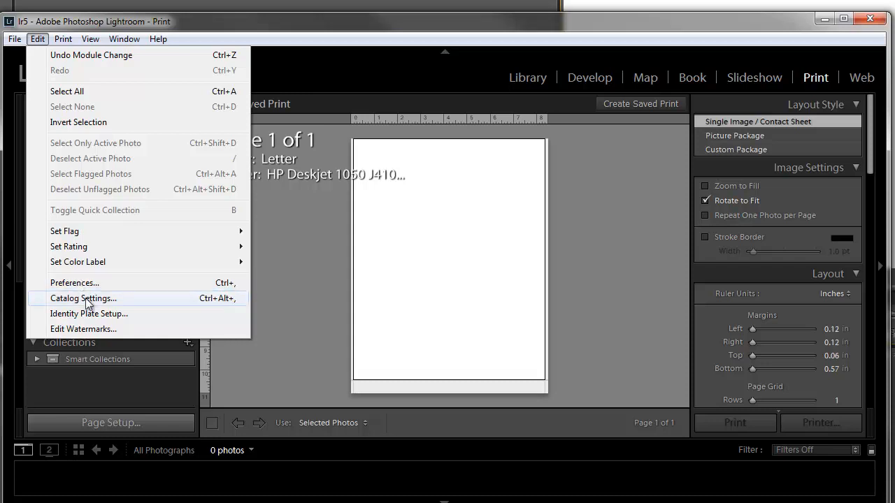
mouse_move(84, 330)
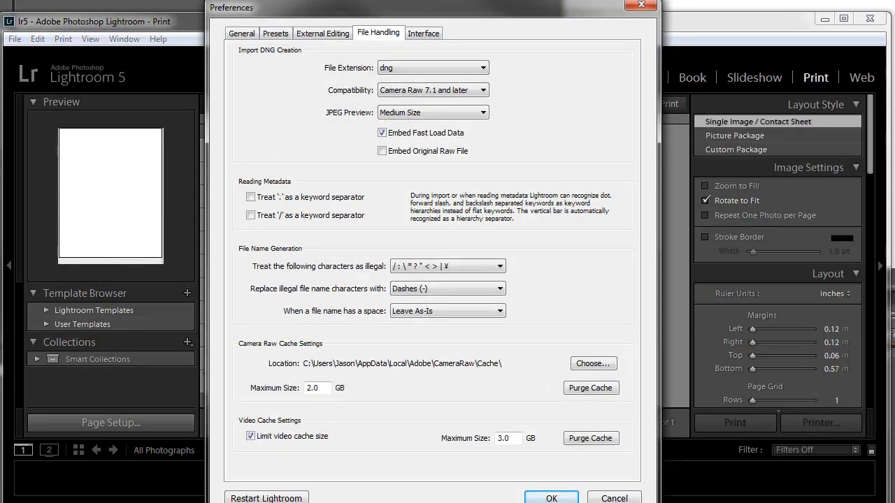
mouse_move(411, 264)
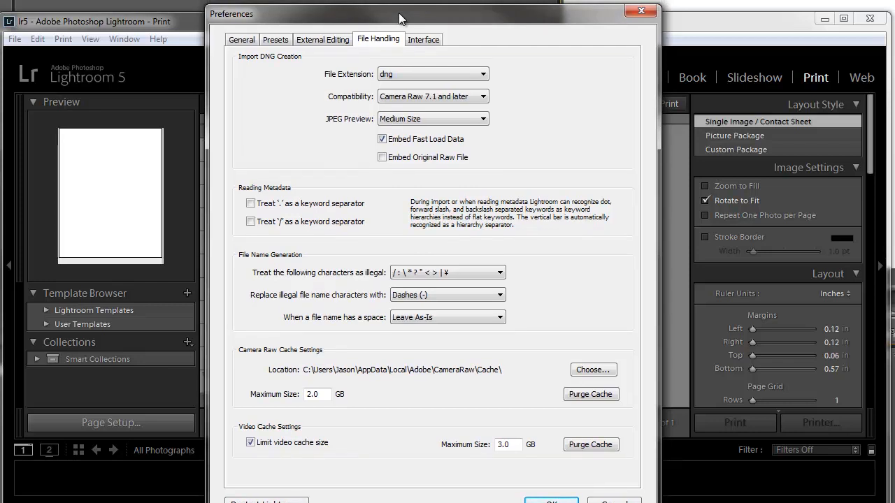
- Bring up Preferences on the File Handling settings for DNG creation and caches
click(381, 157)
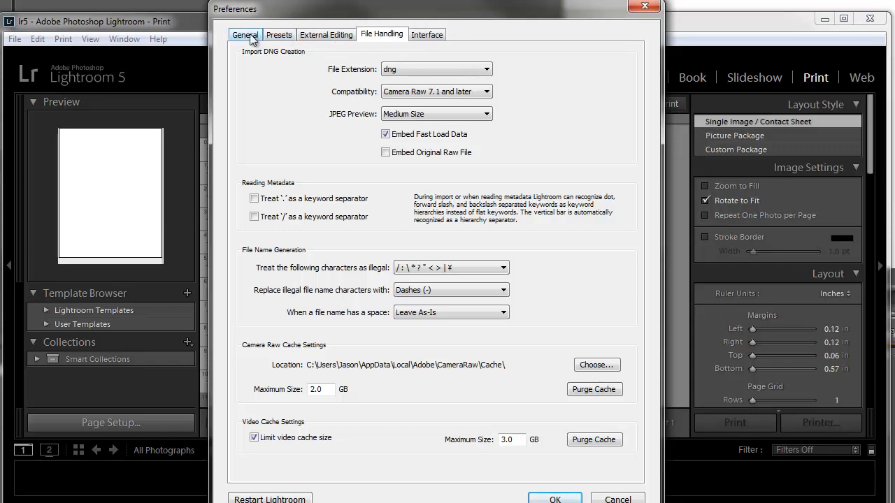
- Review the interface language list in General preferences, keeping English
click(244, 34)
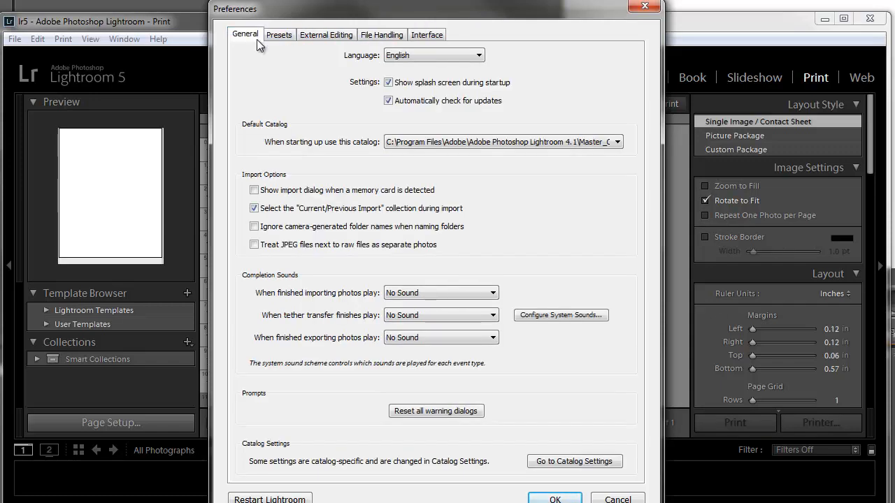
mouse_move(484, 65)
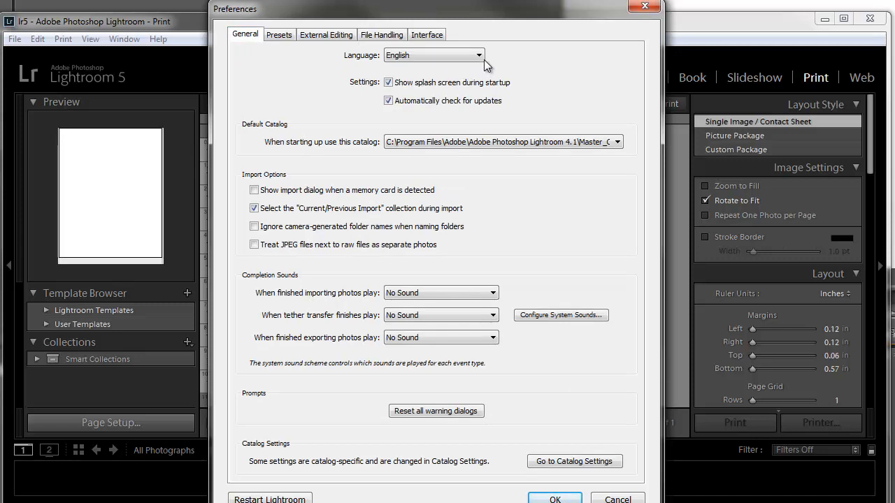
click(478, 54)
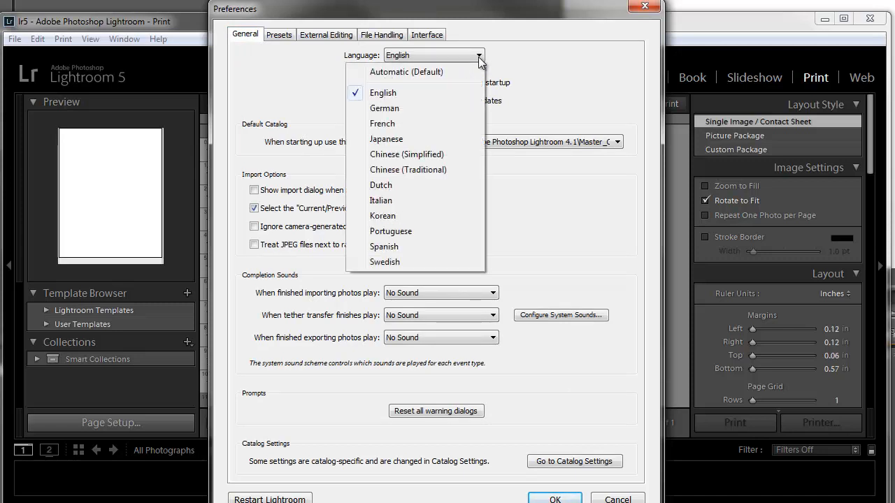
mouse_move(459, 109)
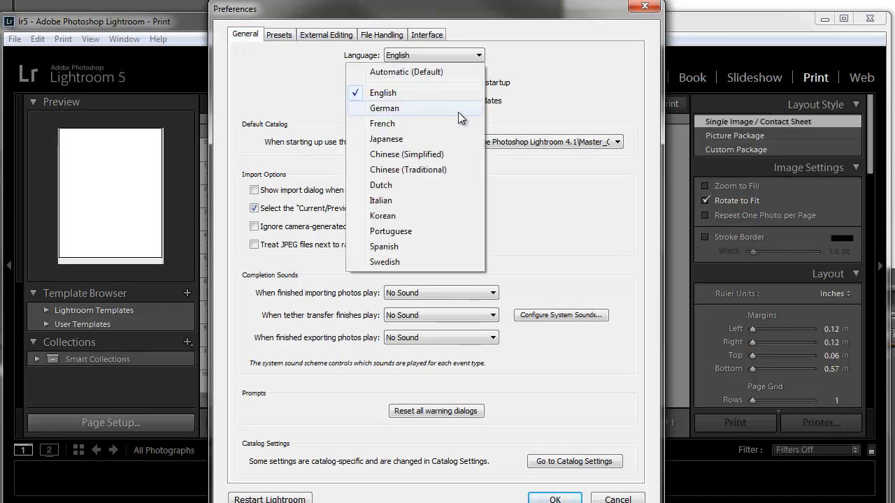
mouse_move(450, 171)
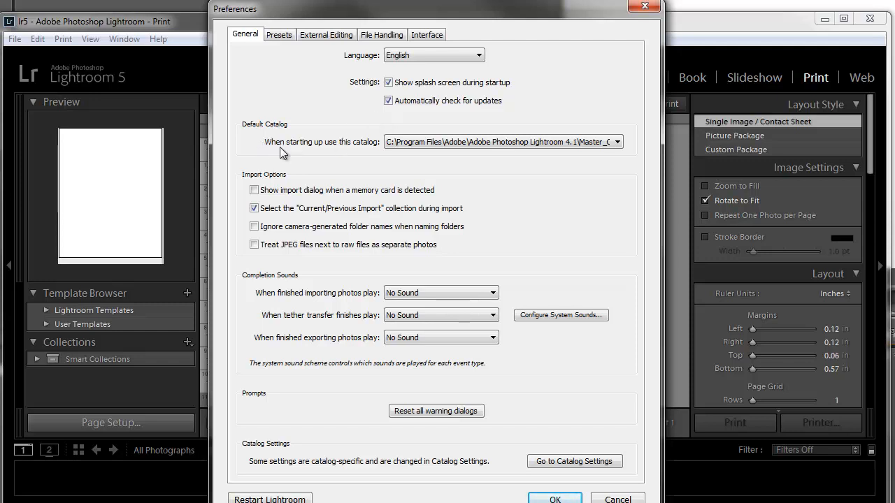
mouse_move(339, 156)
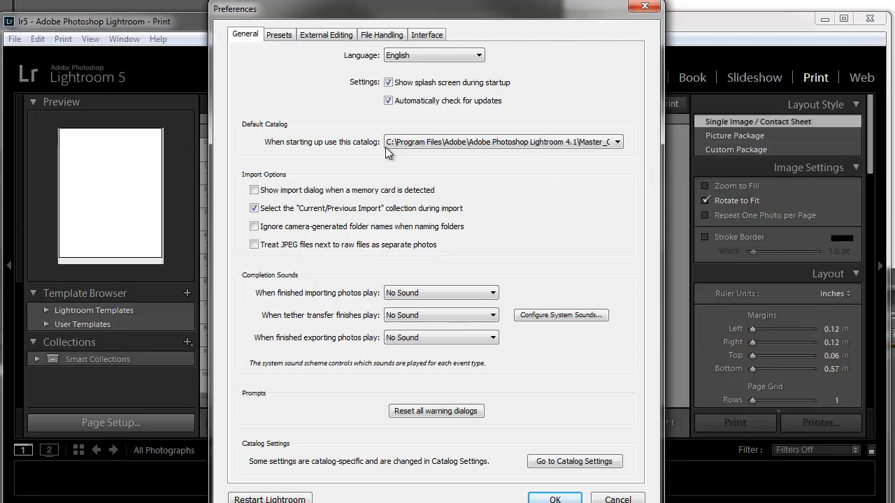
mouse_move(419, 150)
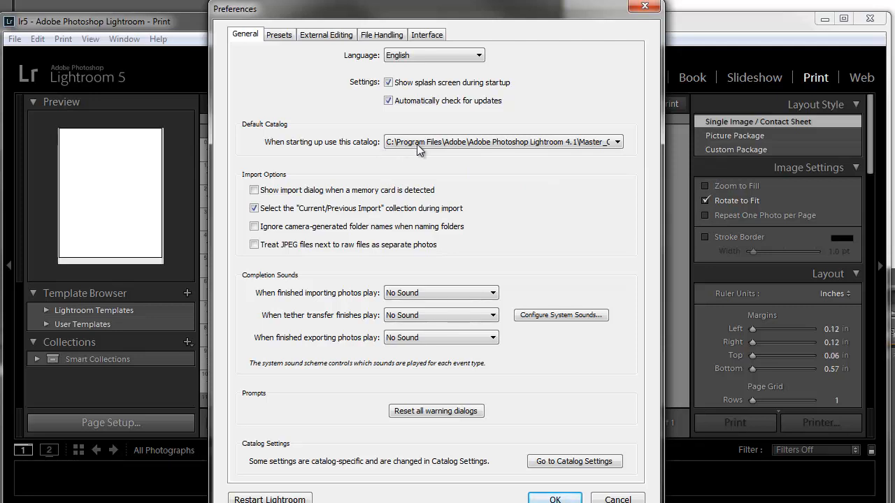
mouse_move(408, 159)
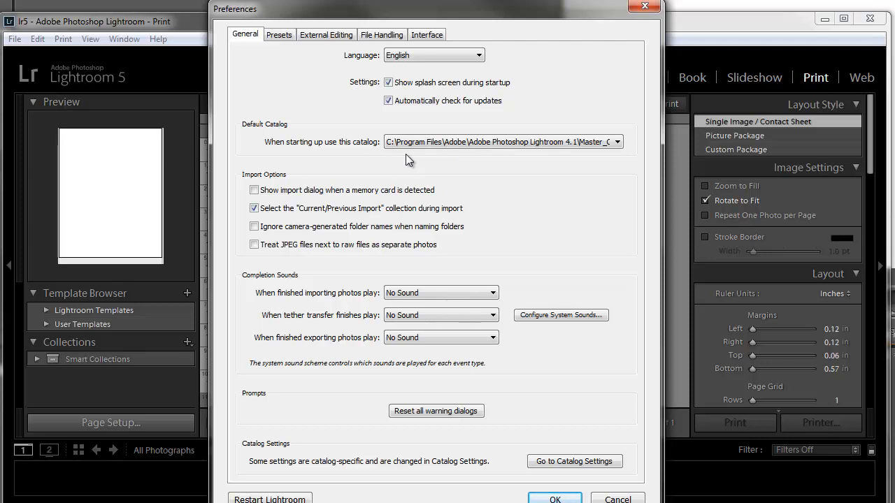
mouse_move(400, 159)
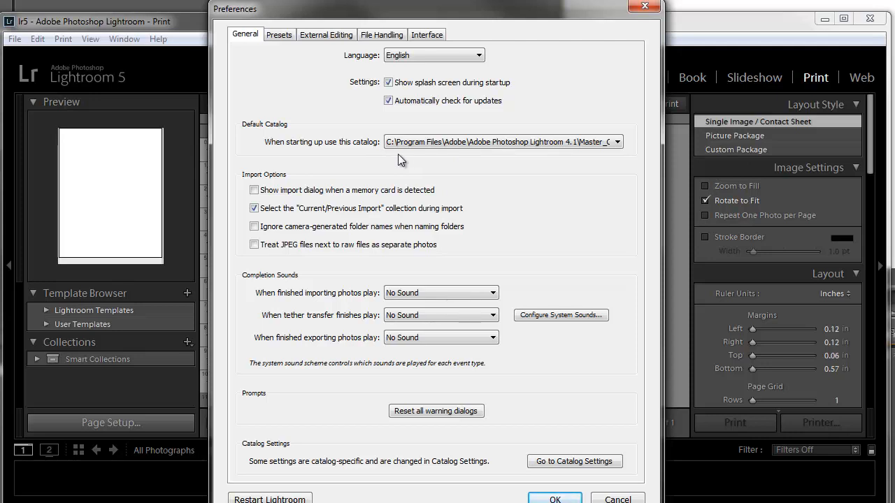
mouse_move(340, 187)
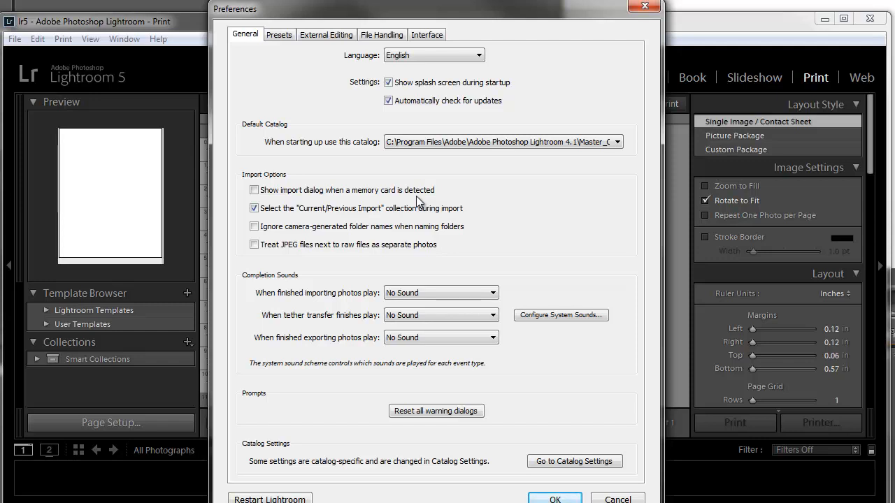
mouse_move(418, 204)
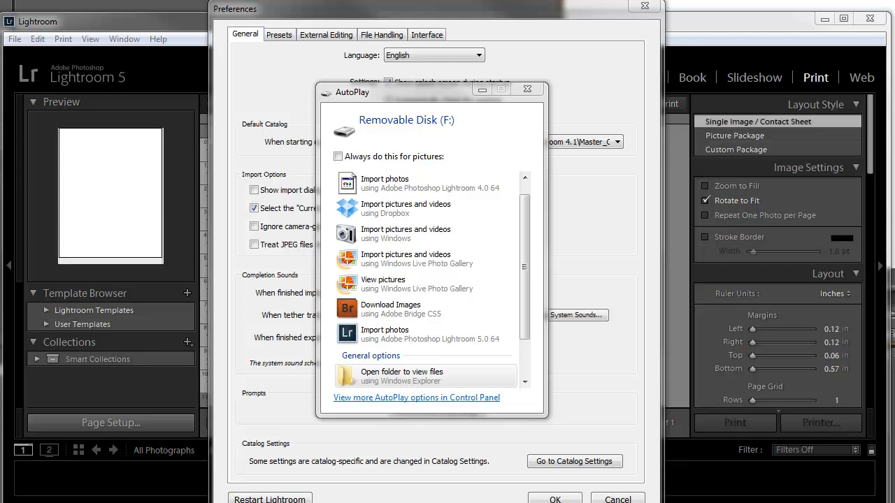
mouse_move(409, 208)
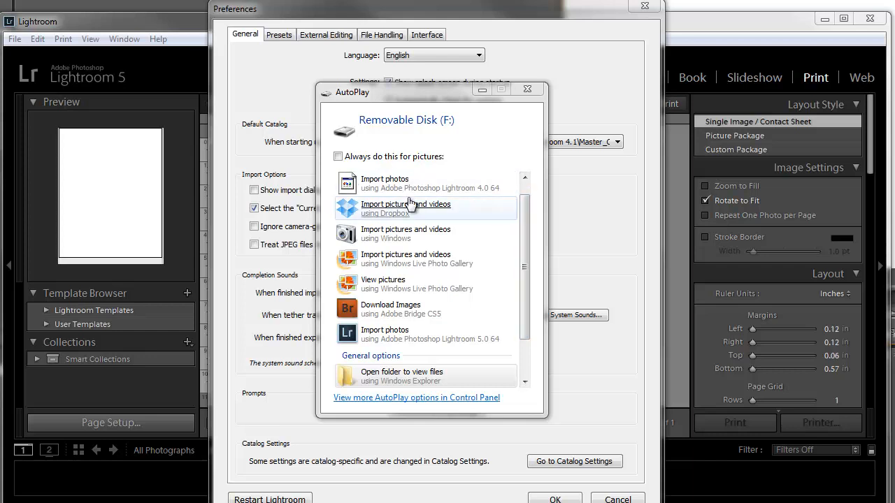
mouse_move(411, 207)
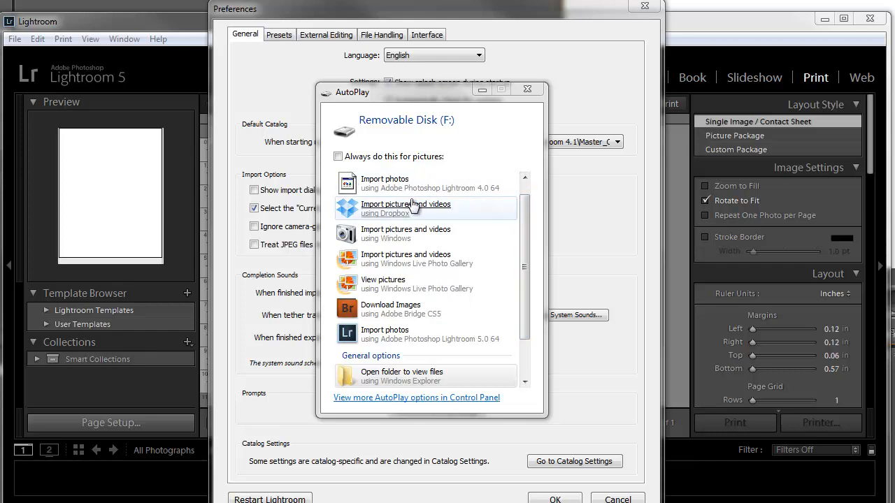
click(528, 90)
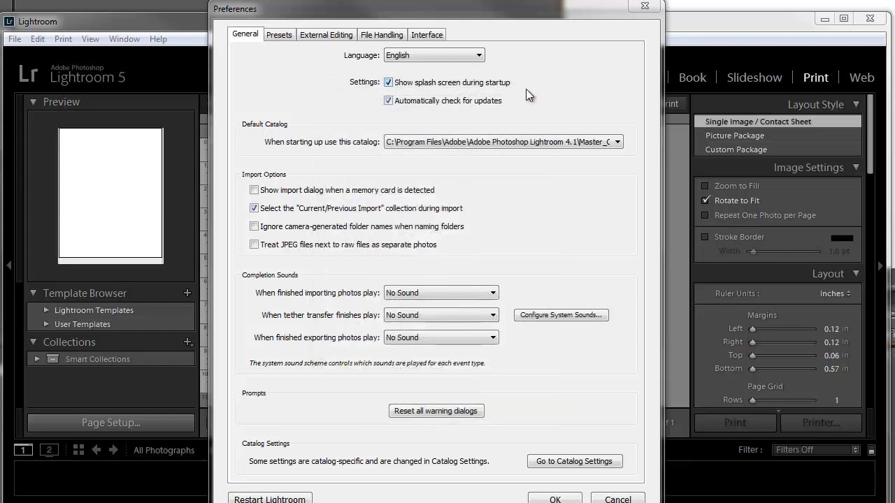
mouse_move(526, 119)
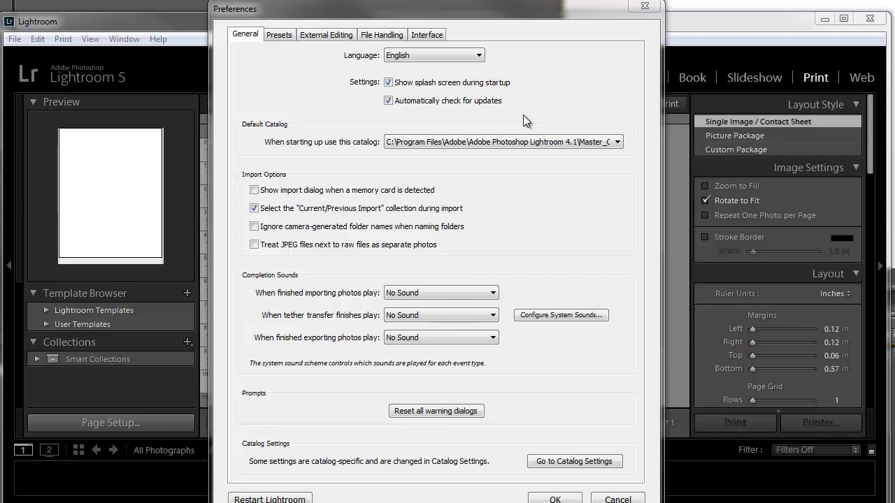
mouse_move(515, 123)
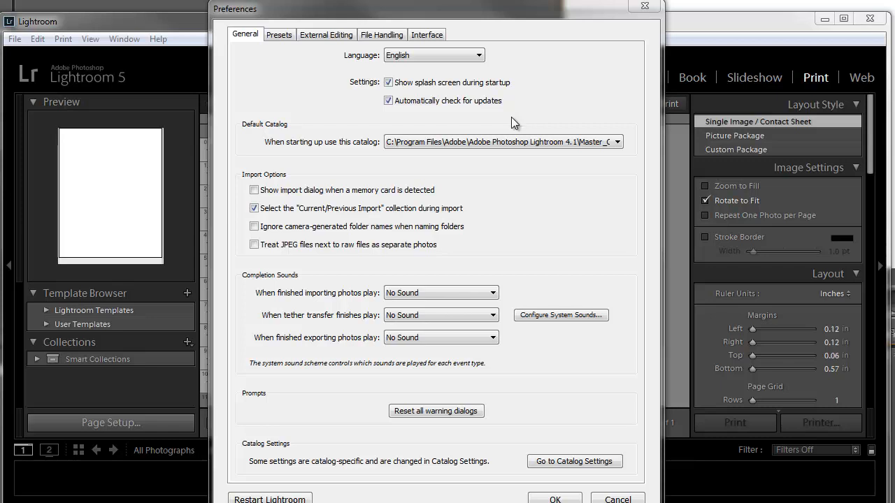
- Enable 'Ignore camera-generated folder names when naming folders' under Import Options
click(255, 191)
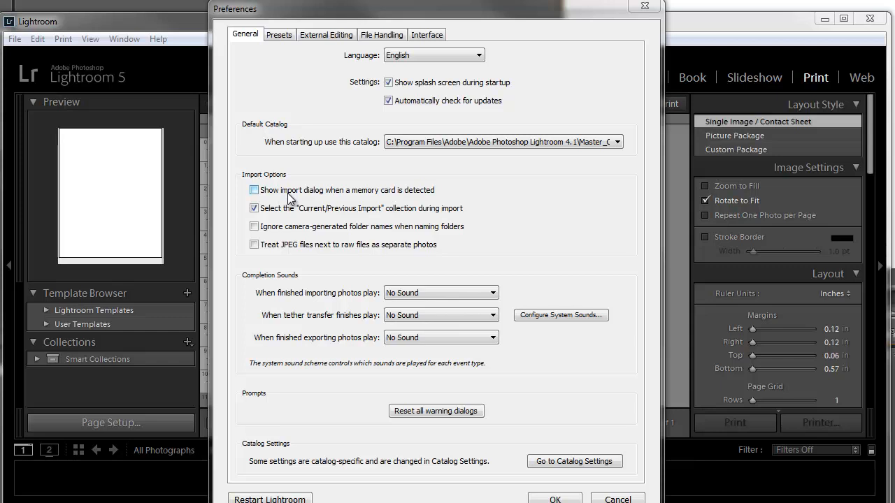
mouse_move(290, 197)
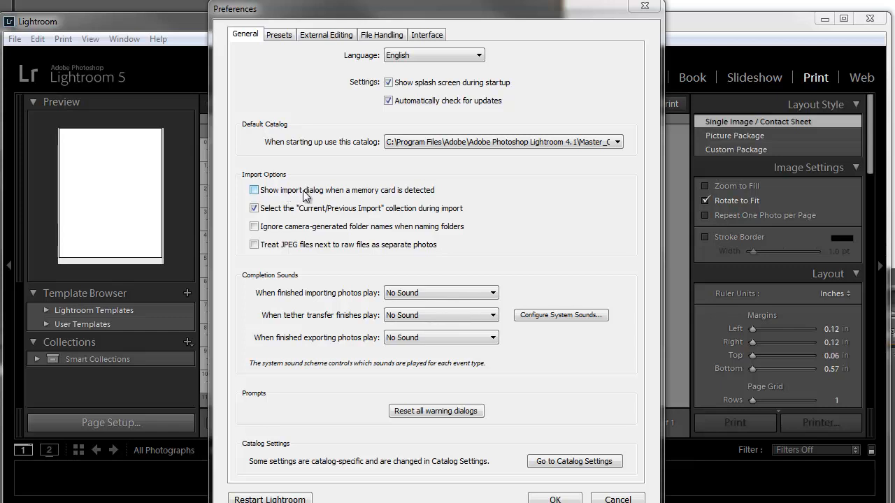
click(255, 190)
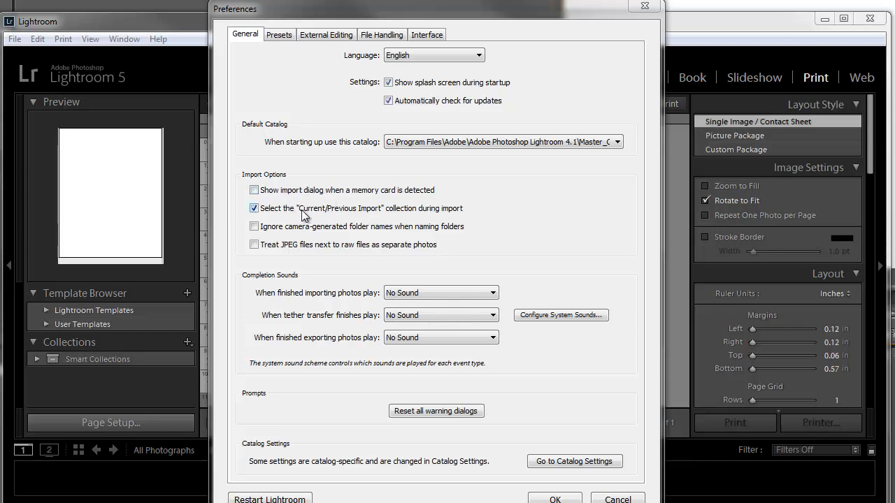
mouse_move(394, 221)
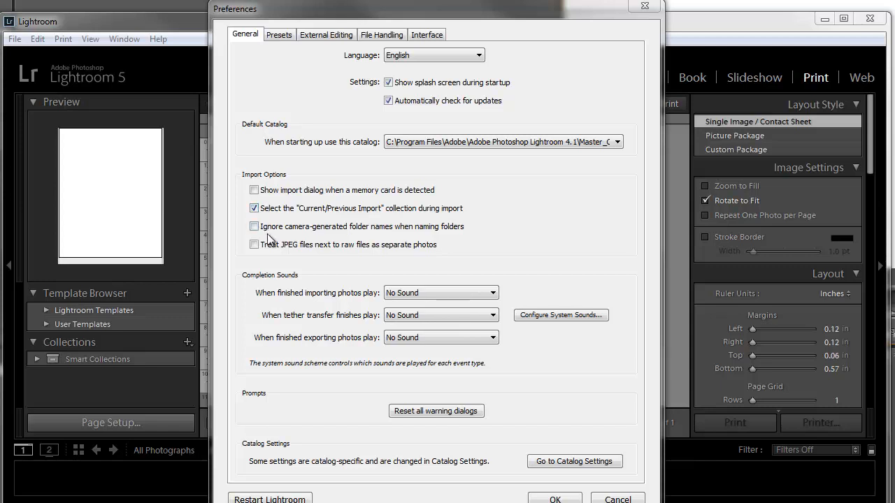
mouse_move(459, 242)
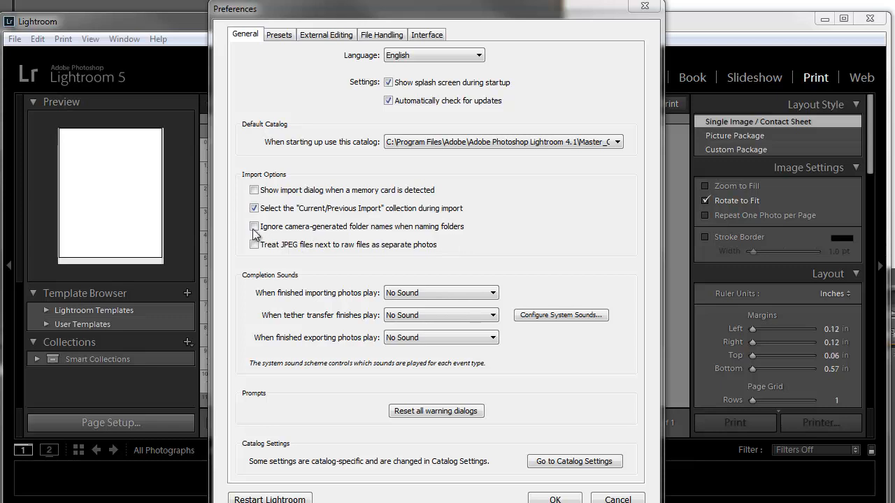
click(255, 226)
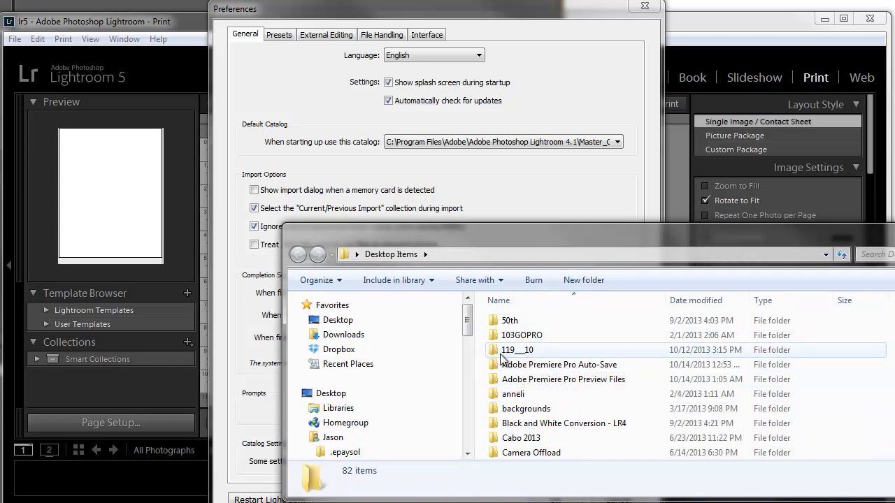
mouse_move(544, 356)
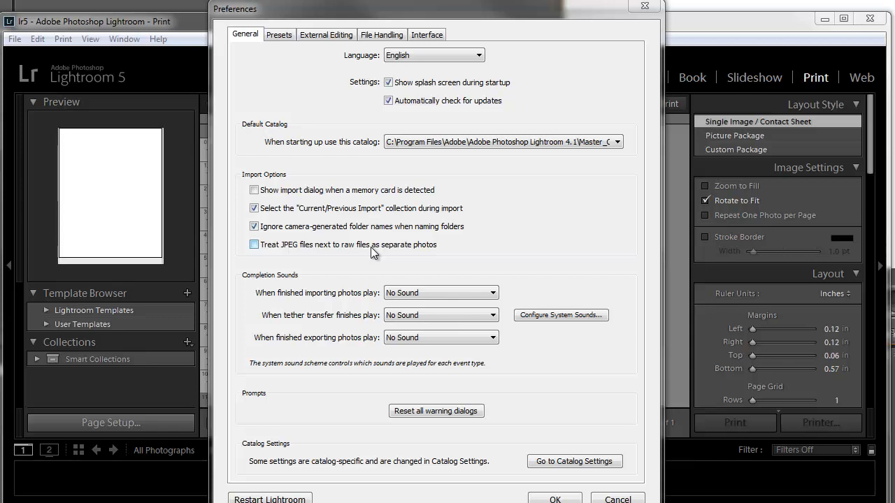
- Enable 'Treat JPEG files next to raw files as separate photos'
click(254, 243)
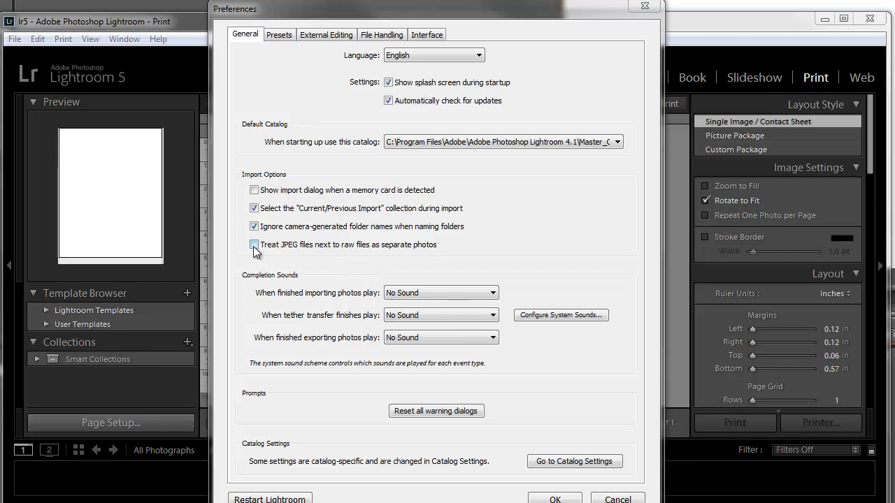
click(255, 245)
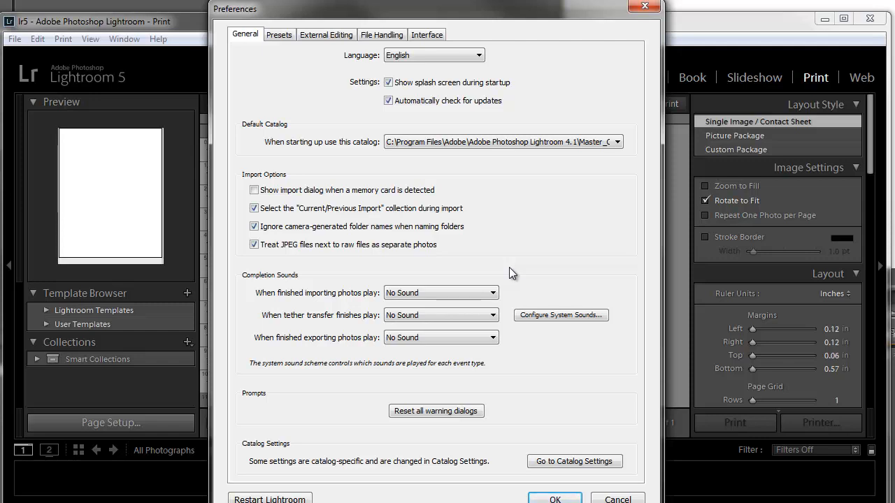
mouse_move(241, 250)
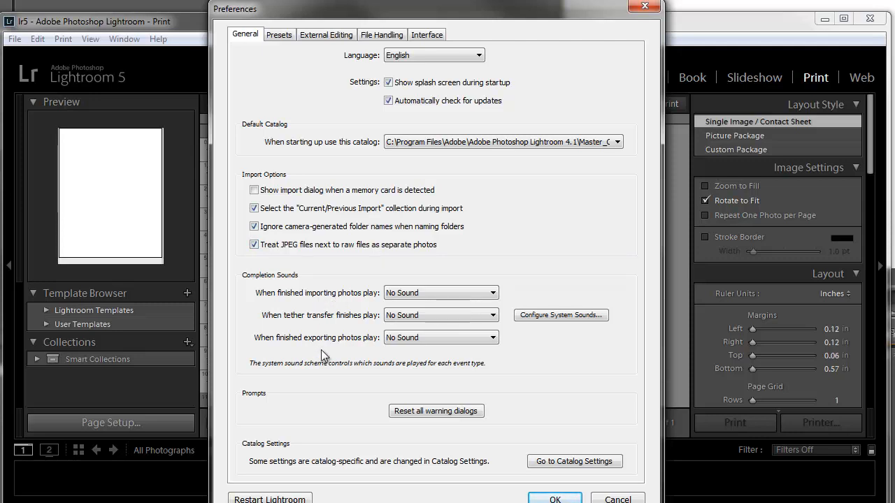
mouse_move(332, 397)
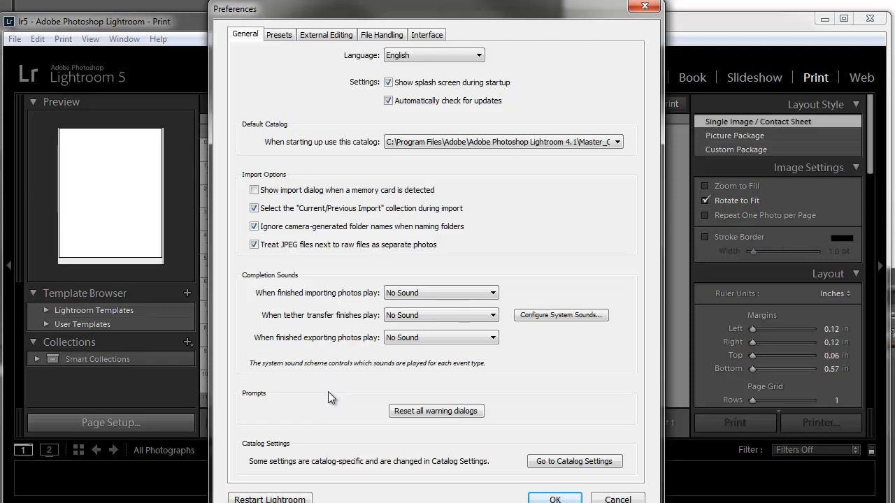
mouse_move(331, 397)
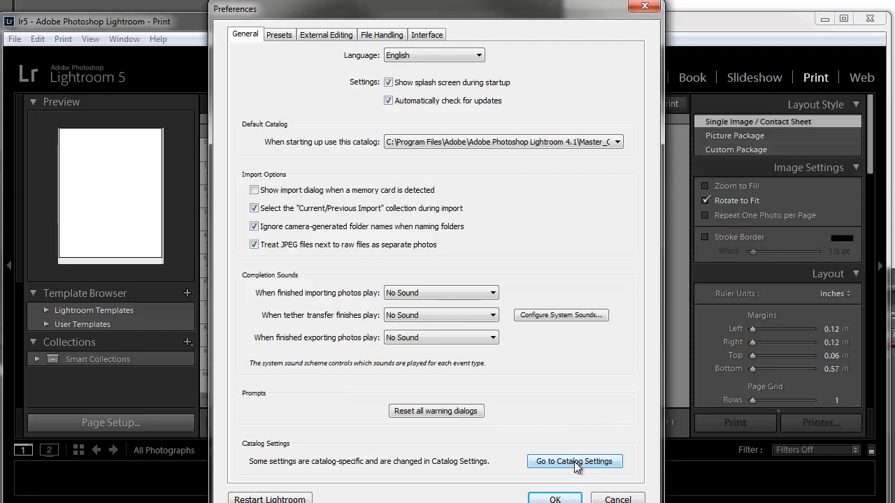
- In Catalog Settings, keep catalog backups at 'Once a week, when exiting Lightroom'
click(574, 461)
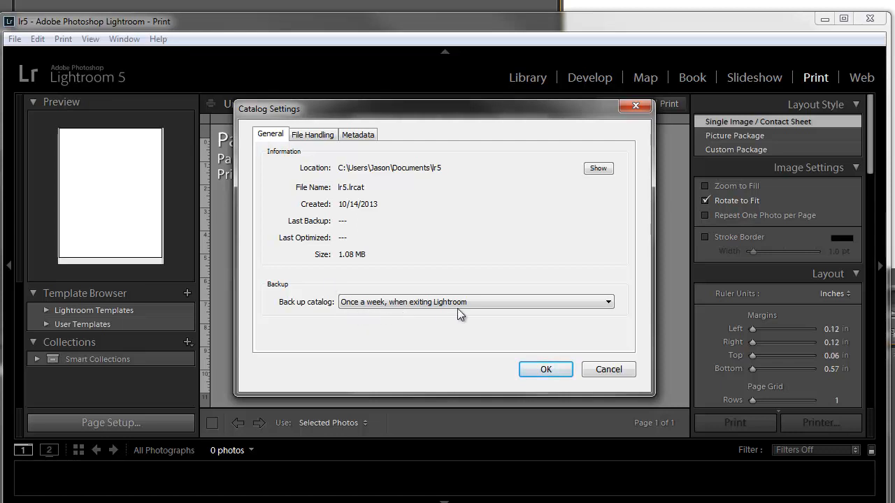
mouse_move(472, 316)
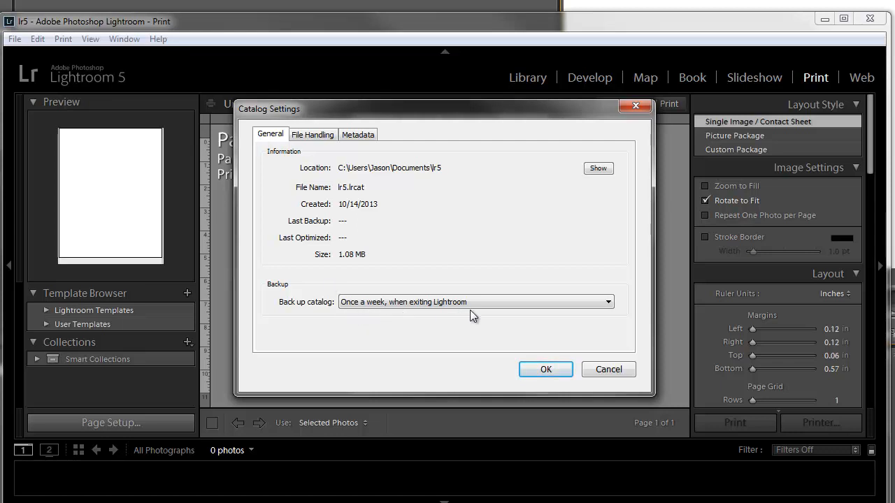
click(475, 302)
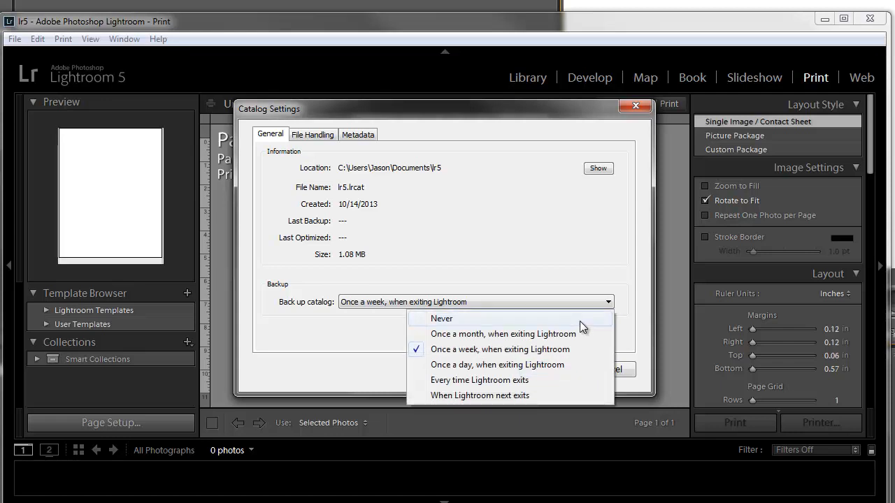
mouse_move(581, 327)
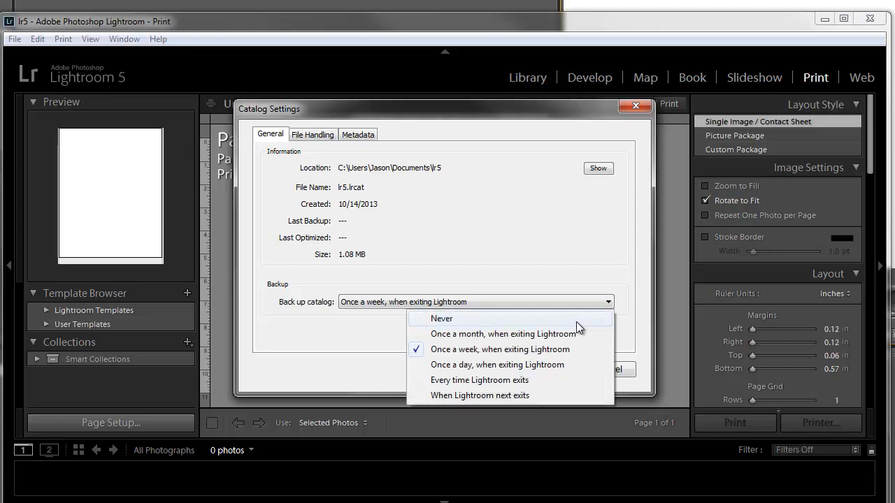
mouse_move(574, 363)
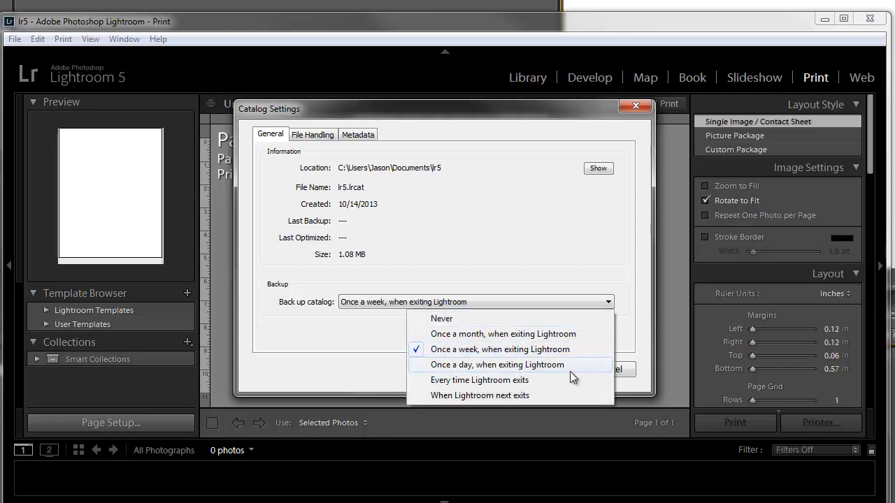
mouse_move(481, 394)
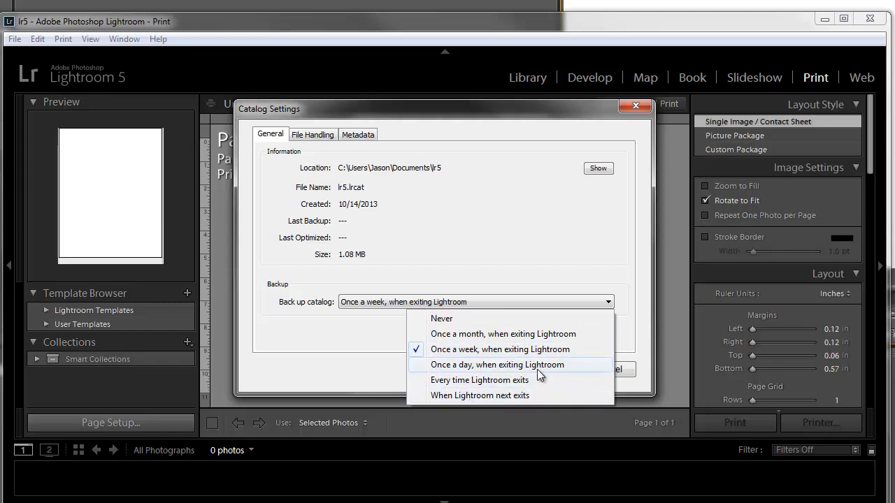
mouse_move(524, 350)
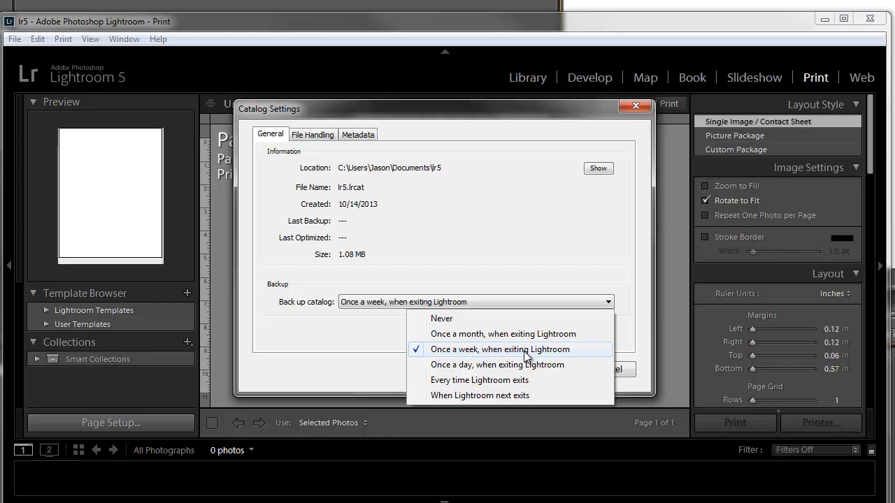
mouse_move(505, 358)
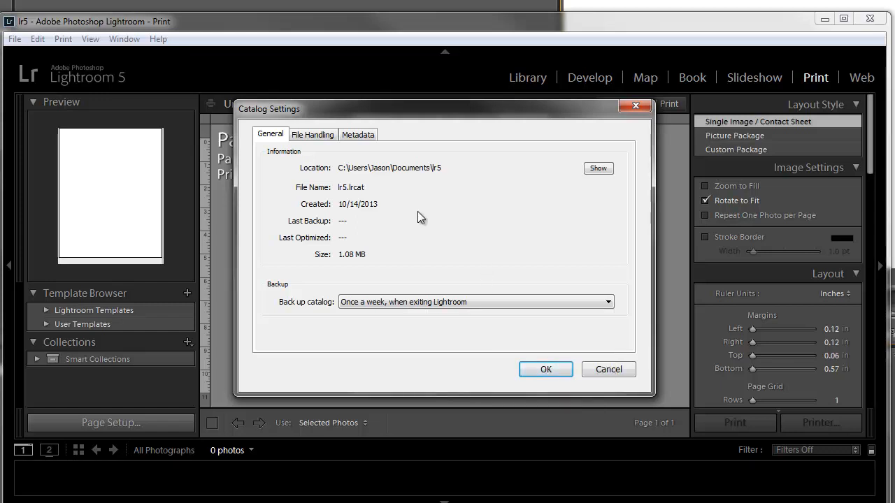
- Keep standard previews at 1440 pixels and 1:1 previews discarded after 30 days
click(313, 134)
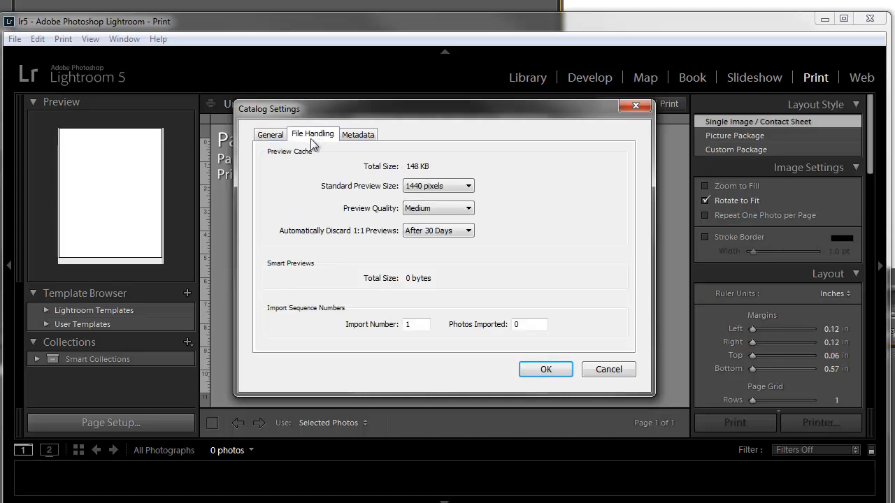
mouse_move(348, 161)
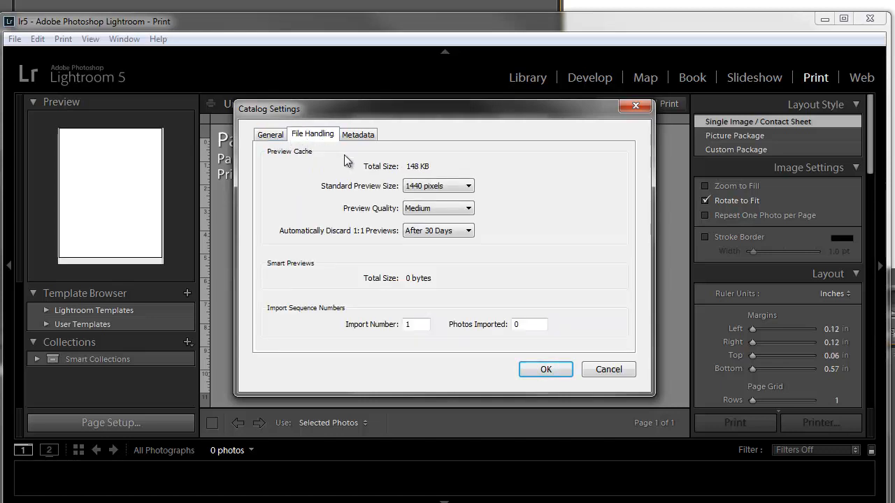
mouse_move(357, 167)
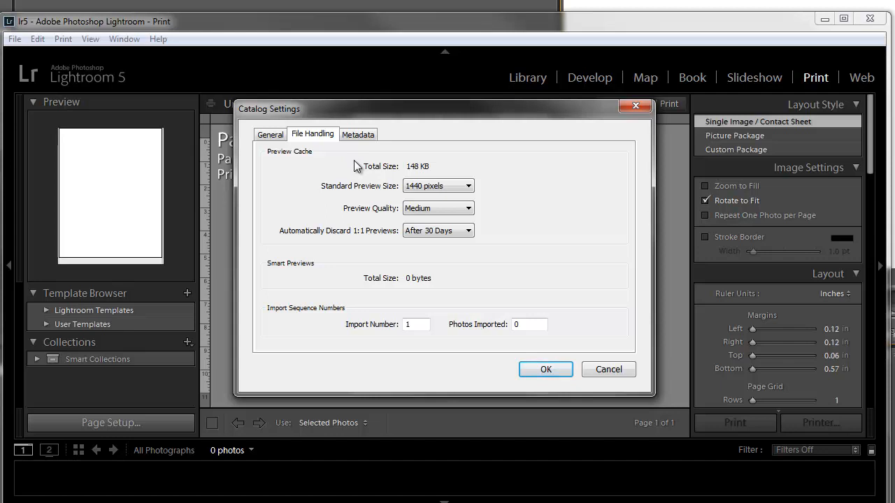
mouse_move(411, 174)
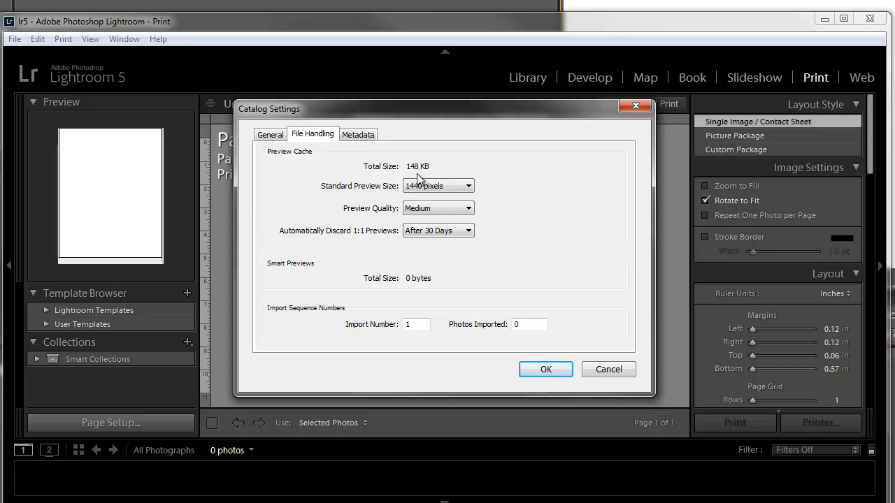
mouse_move(428, 188)
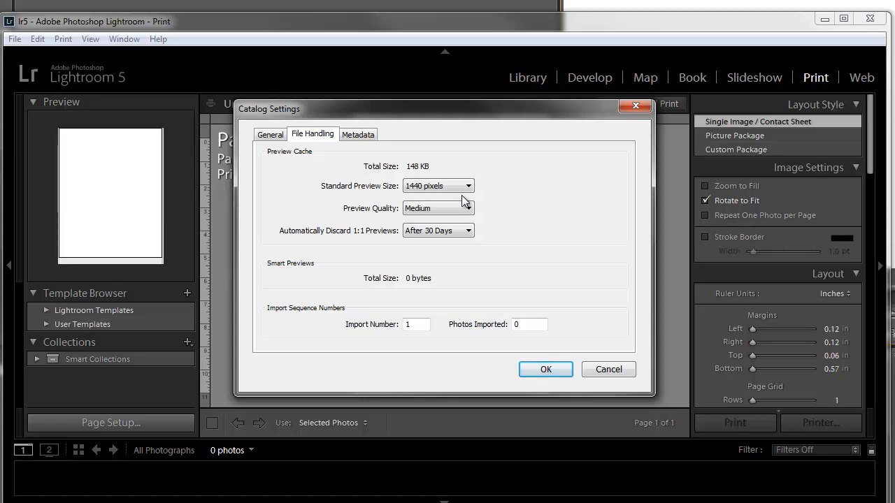
click(438, 185)
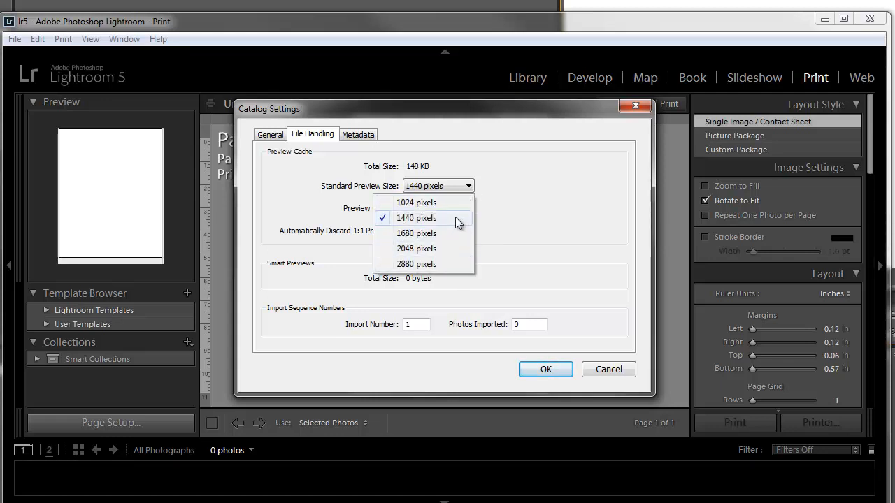
click(417, 218)
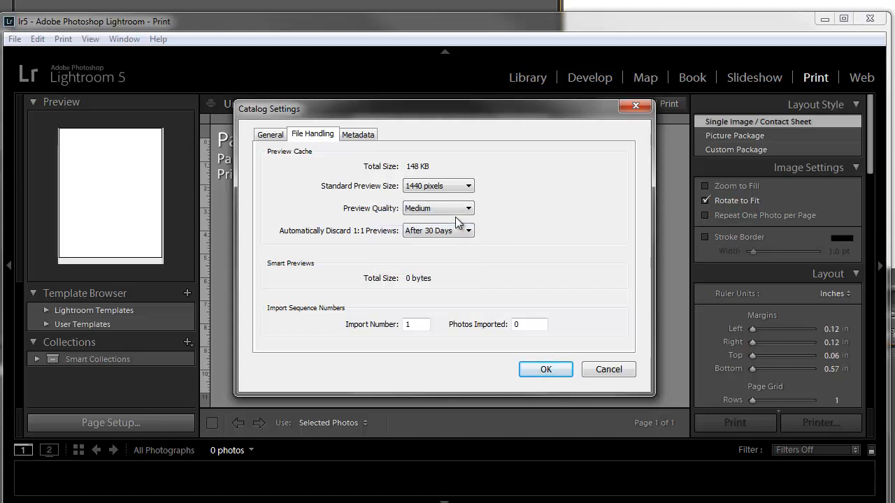
mouse_move(473, 216)
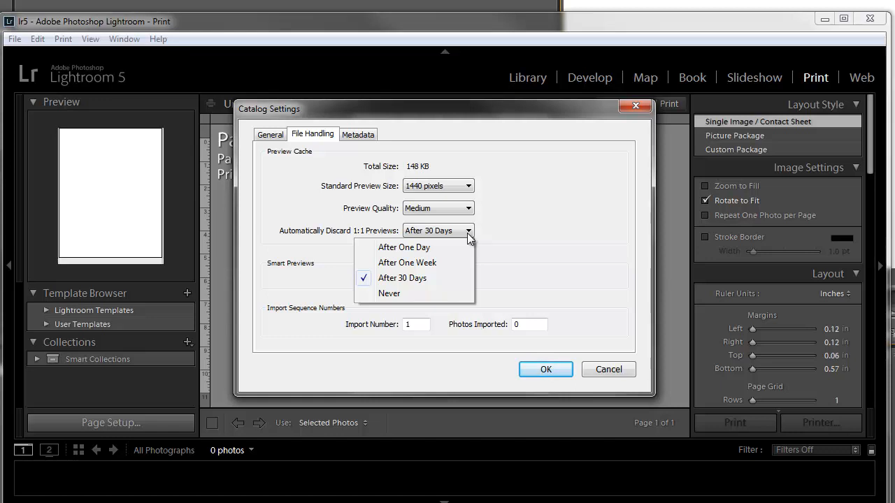
click(402, 277)
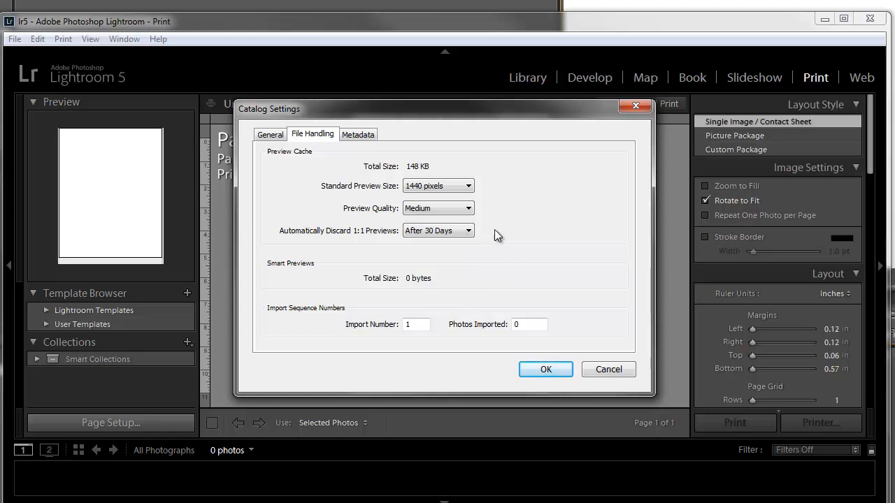
mouse_move(459, 168)
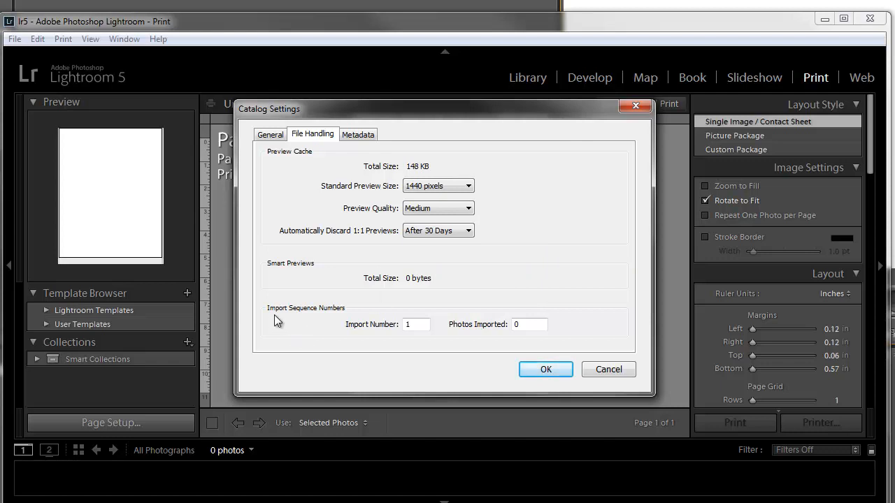
click(417, 325)
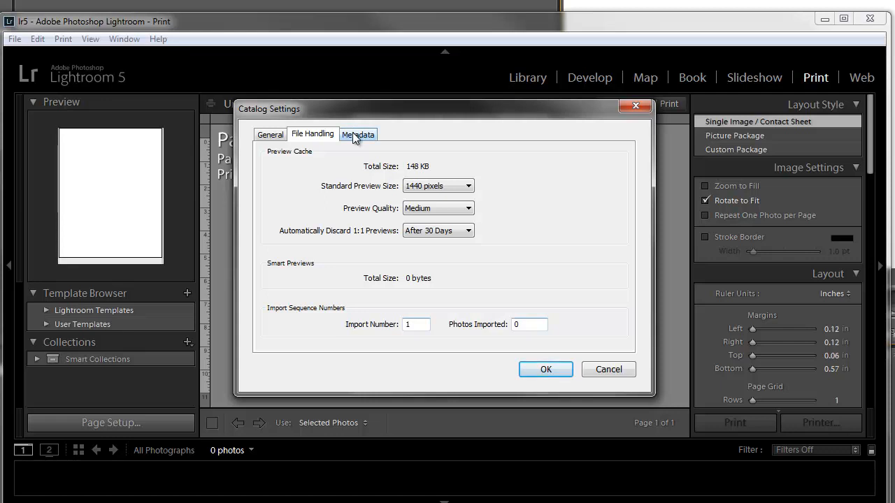
- Show the catalog's Metadata options for XMP, reverse geocoding and EXIF
click(358, 134)
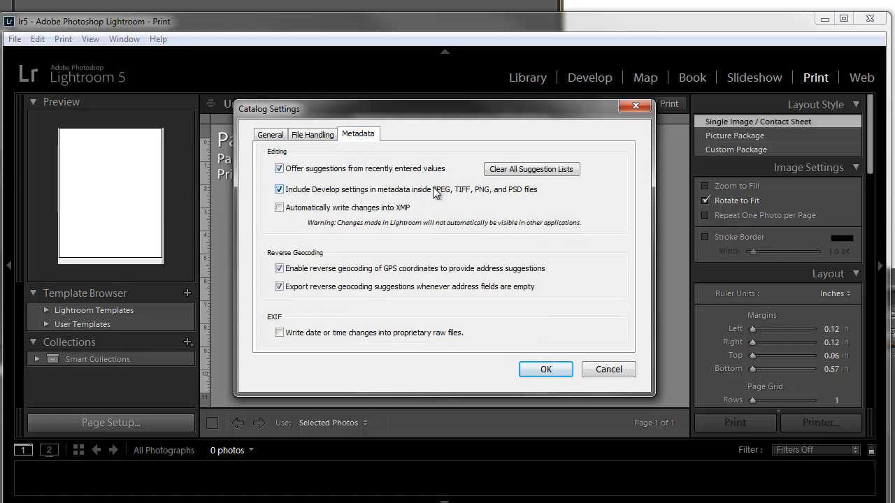